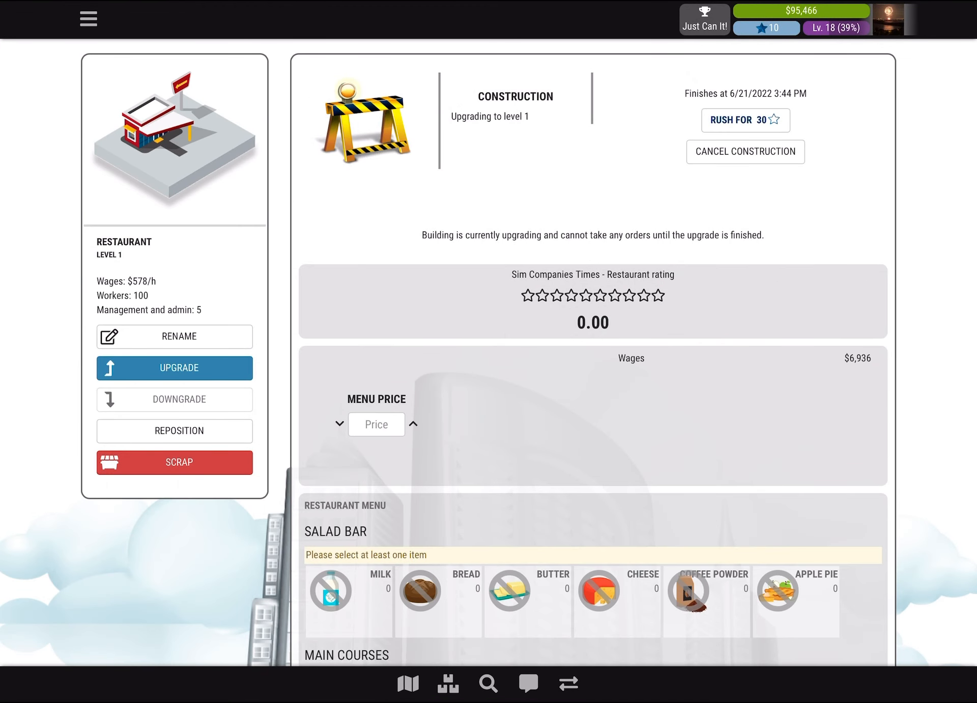
- Set the restaurant's menu price to 60 to reveal salad bar, main course and cocktail requirements
{"action": "left_click", "coordinate": [375, 425]}
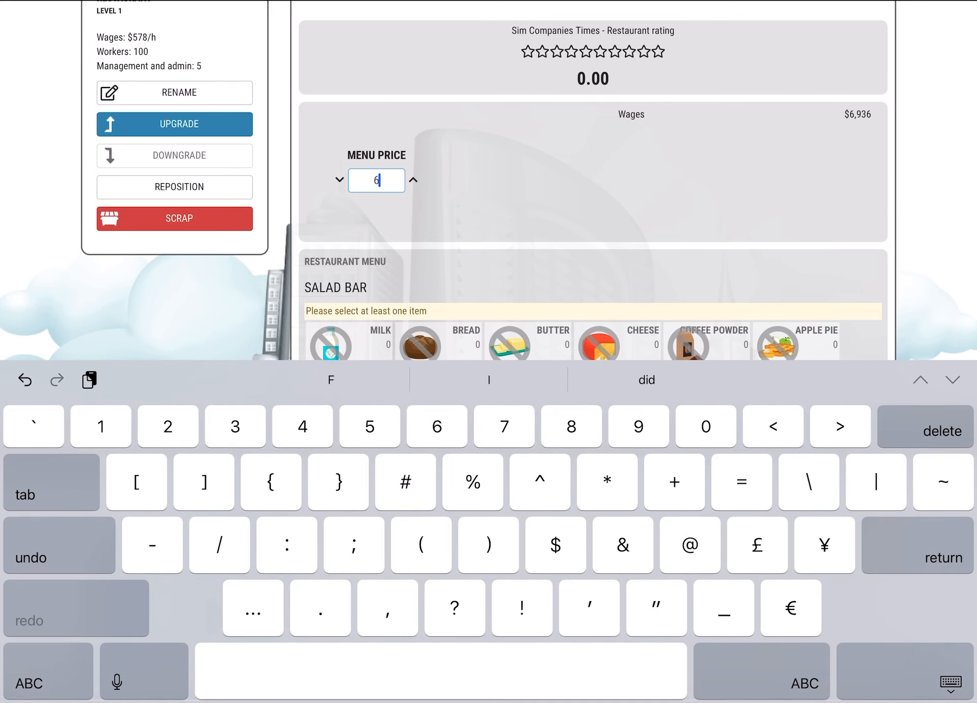
{"action": "type", "text": "0"}
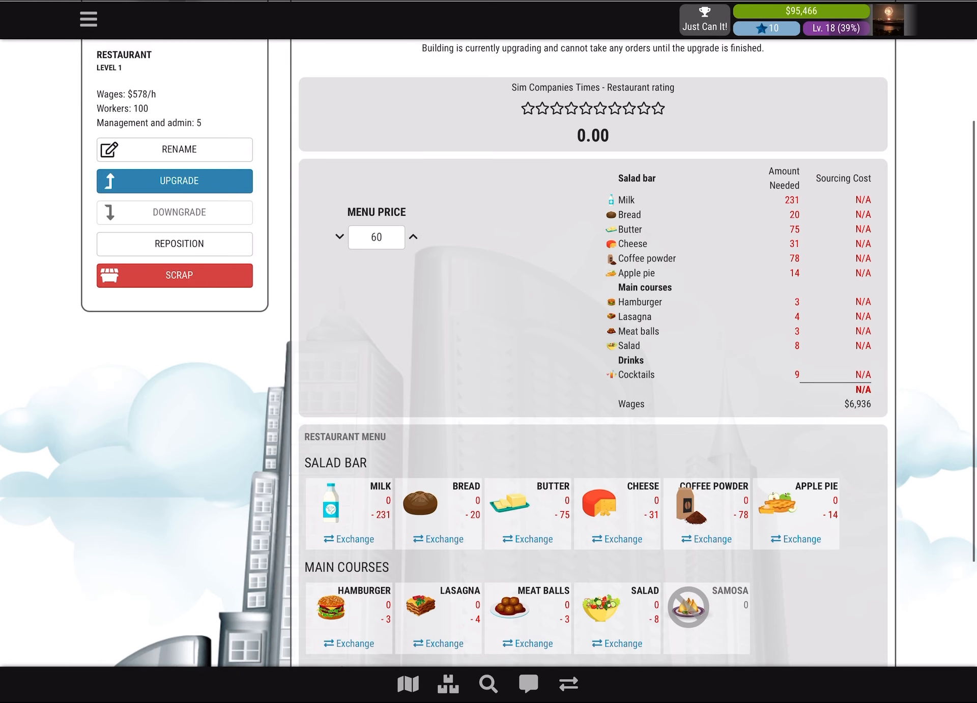
{"action": "scroll", "scroll_direction": "down", "scroll_amount": 3}
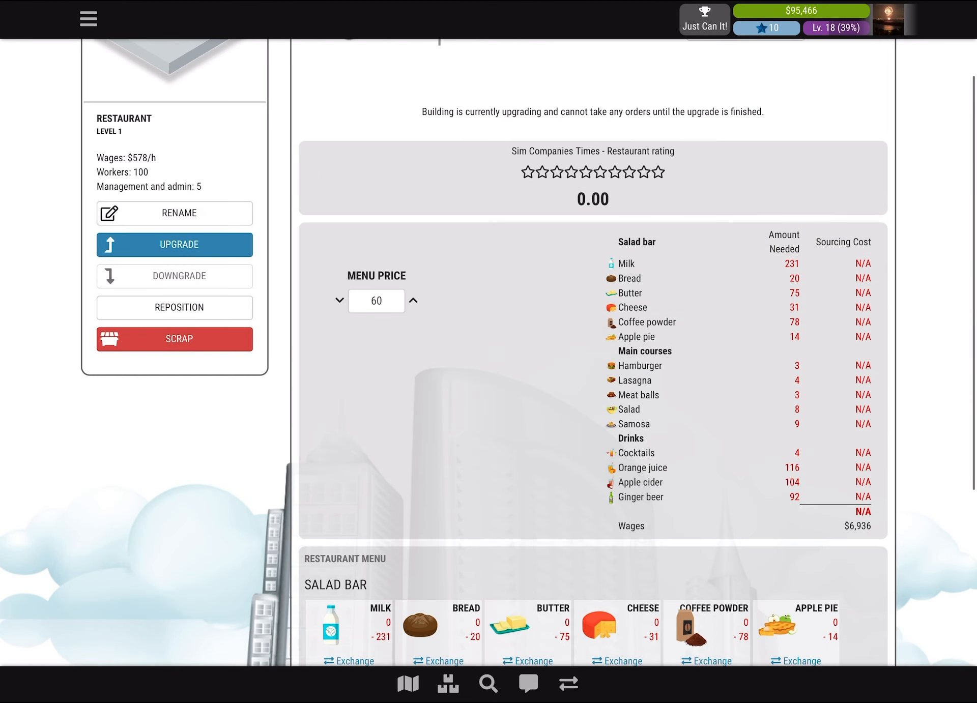
{"action": "scroll", "scroll_direction": "down", "scroll_amount": 3}
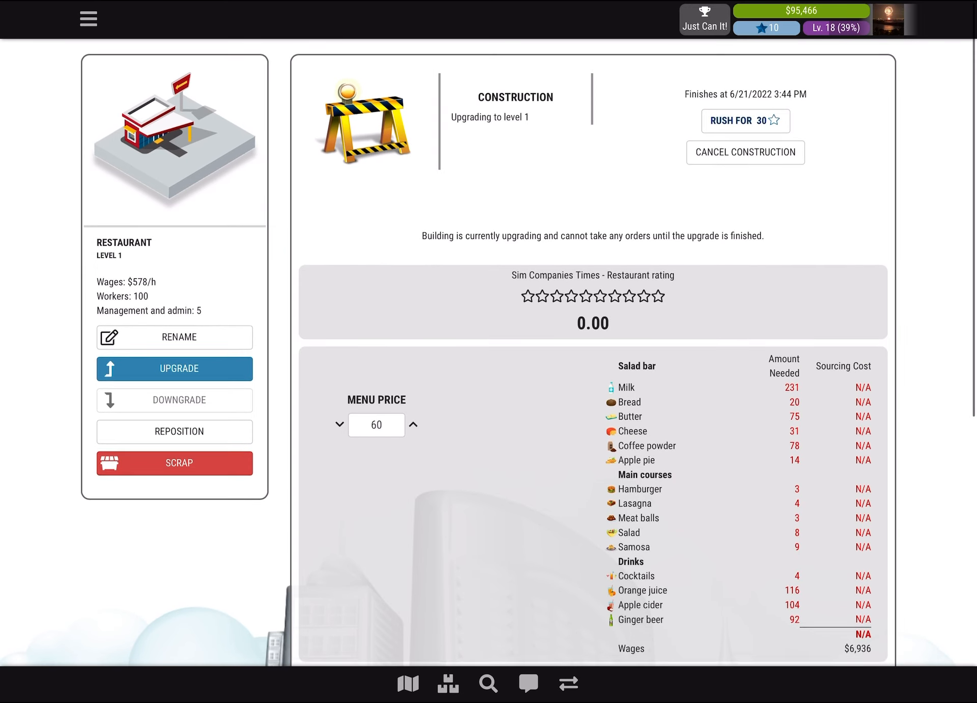
{"action": "scroll", "scroll_direction": "down", "scroll_amount": 3}
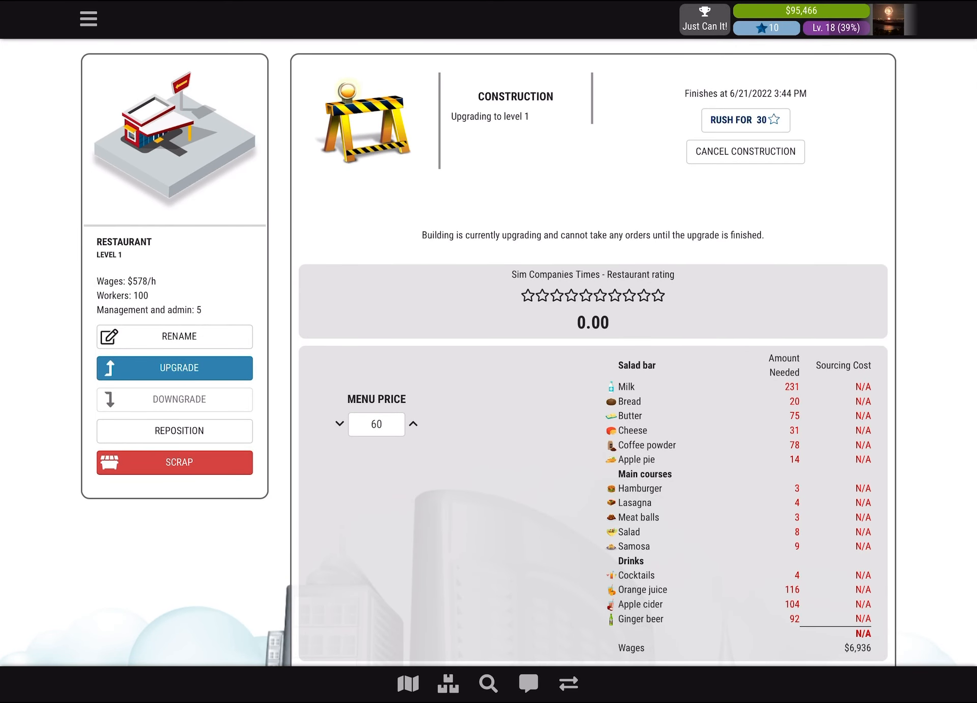
{"action": "scroll", "scroll_direction": "down", "scroll_amount": 3}
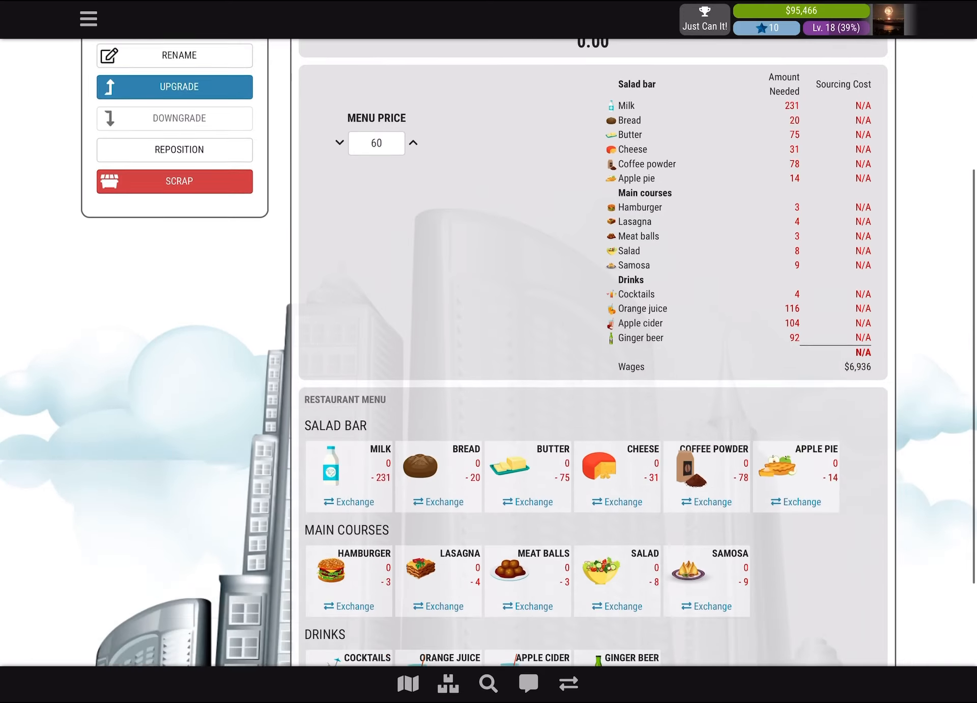
{"action": "scroll", "scroll_direction": "down", "scroll_amount": 3}
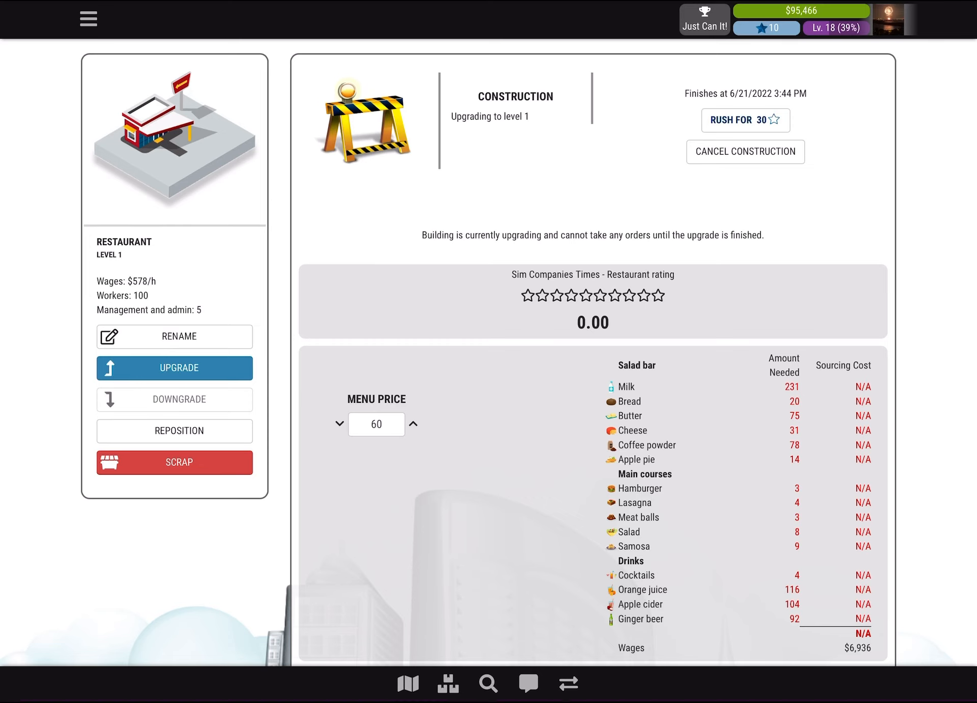
{"action": "scroll", "scroll_direction": "down", "scroll_amount": 3}
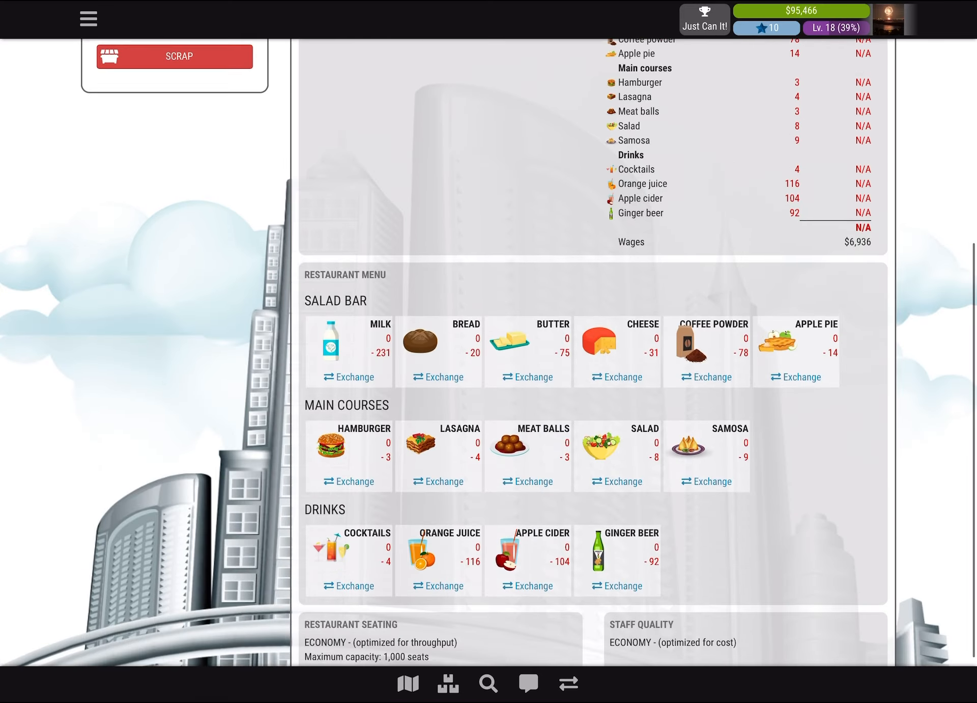
{"action": "scroll", "scroll_direction": "down", "scroll_amount": 3}
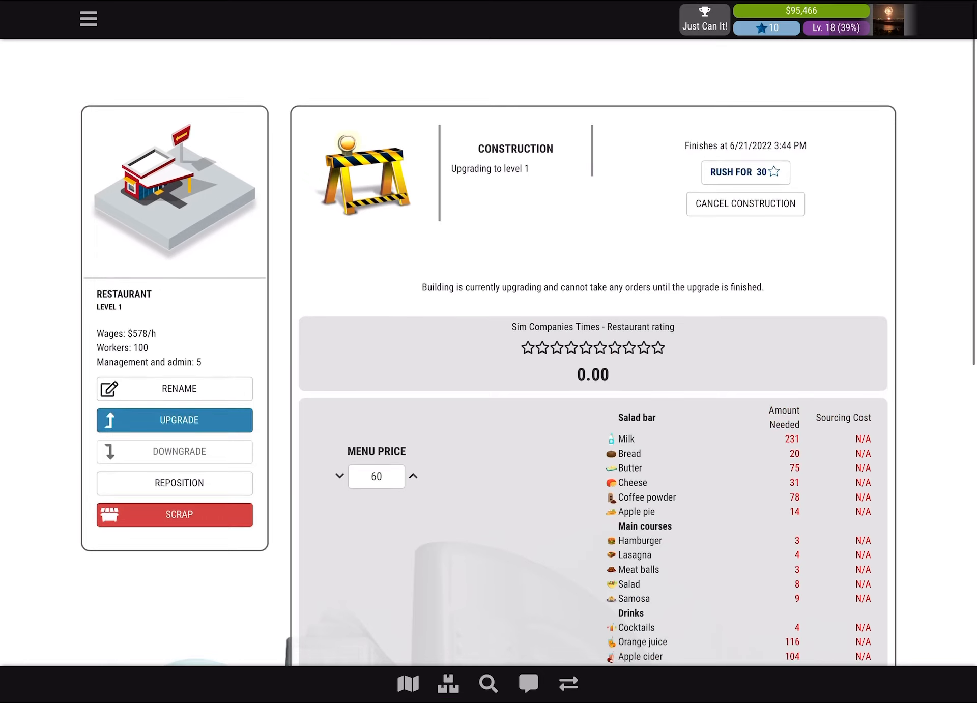
{"action": "scroll", "scroll_direction": "down", "scroll_amount": 3}
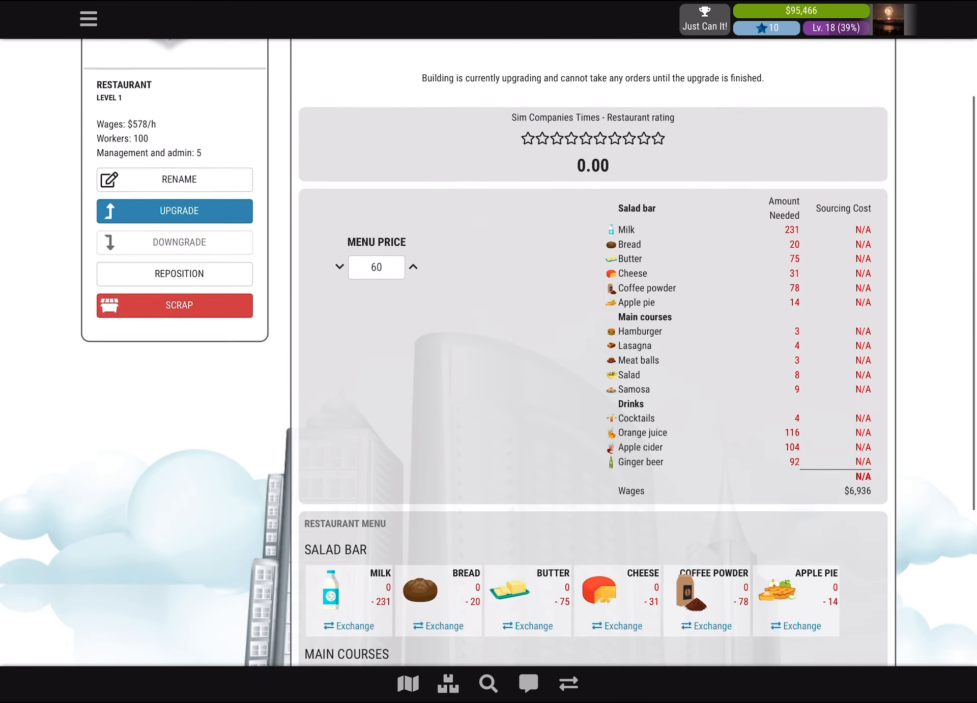
{"action": "scroll", "scroll_direction": "down", "scroll_amount": 3}
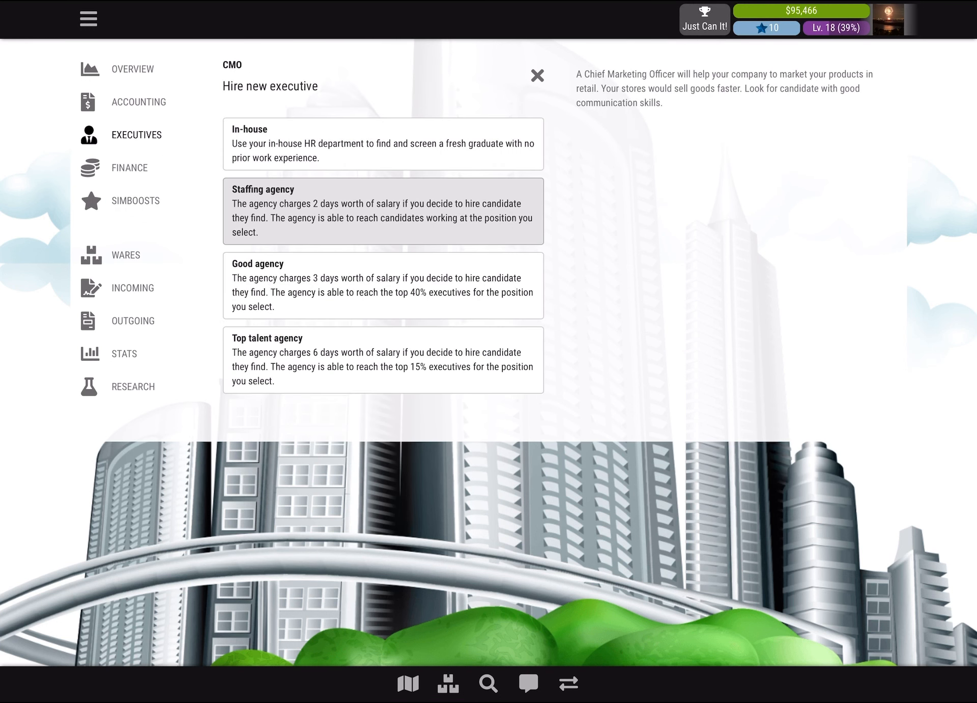
- Close the executive hiring panel and return to the city map via the bottom bar
{"action": "left_click", "coordinate": [536, 75]}
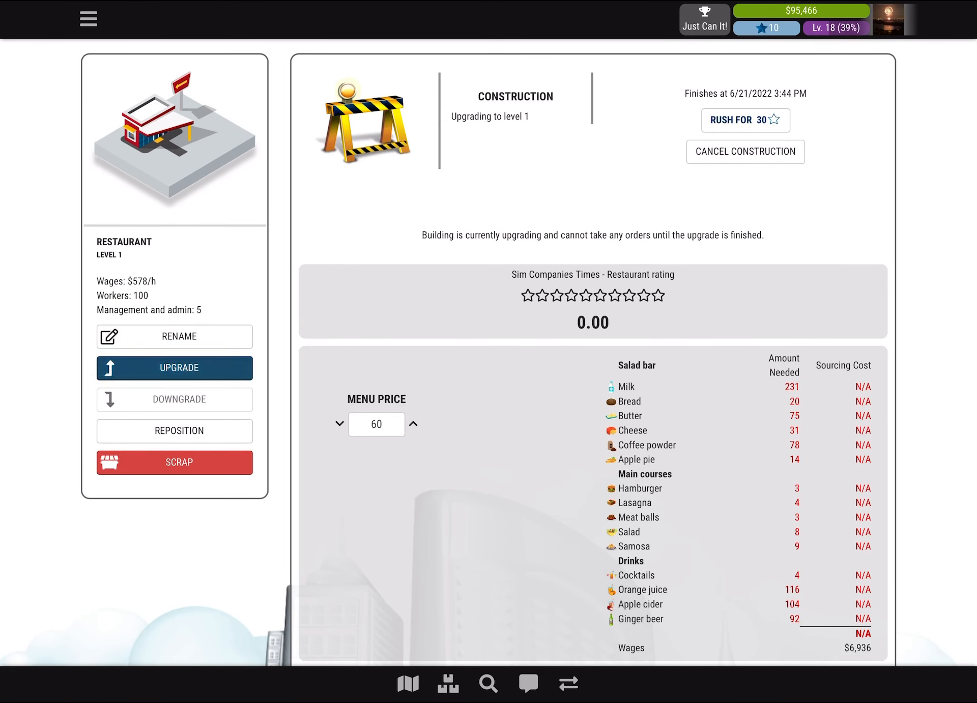
{"action": "left_click", "coordinate": [175, 368]}
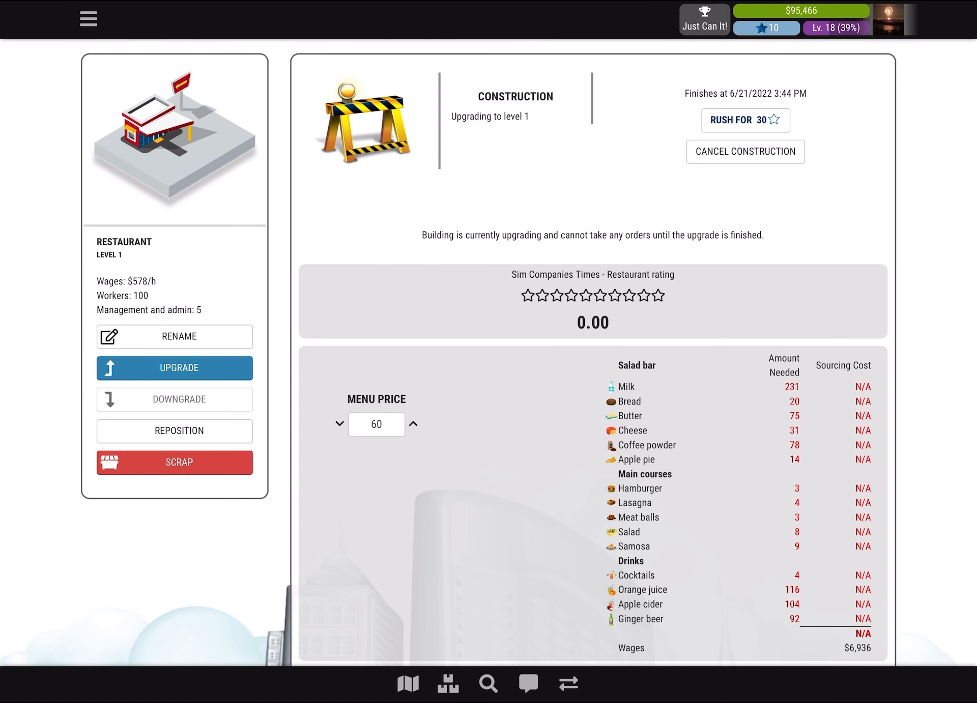
{"action": "left_click", "coordinate": [407, 683]}
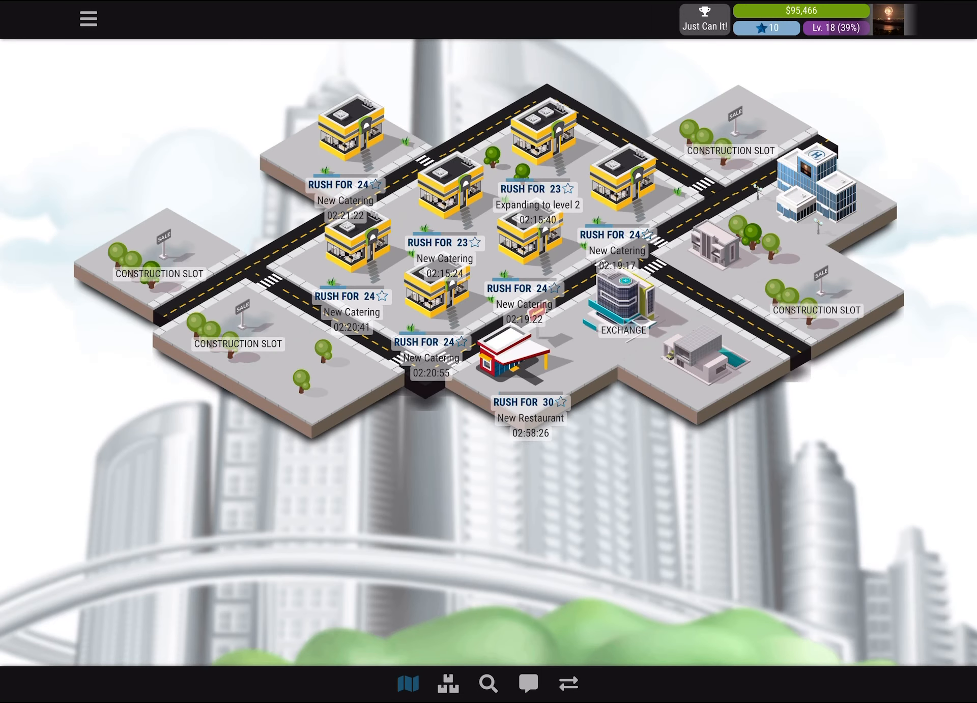